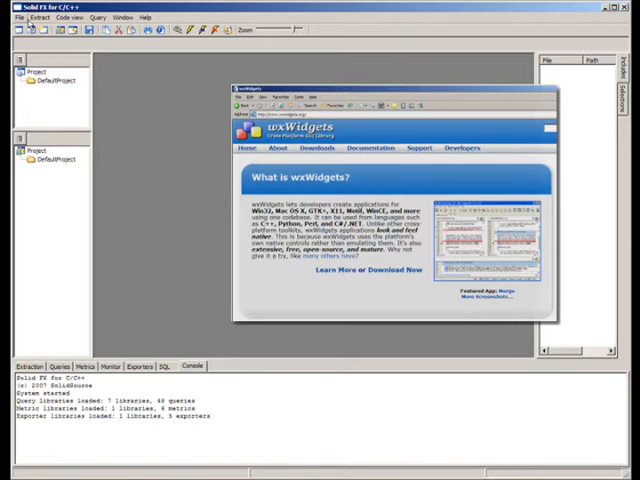
Load the wxwidgets fact database file so the project's sources appear in the file tree
left_click(10, 16)
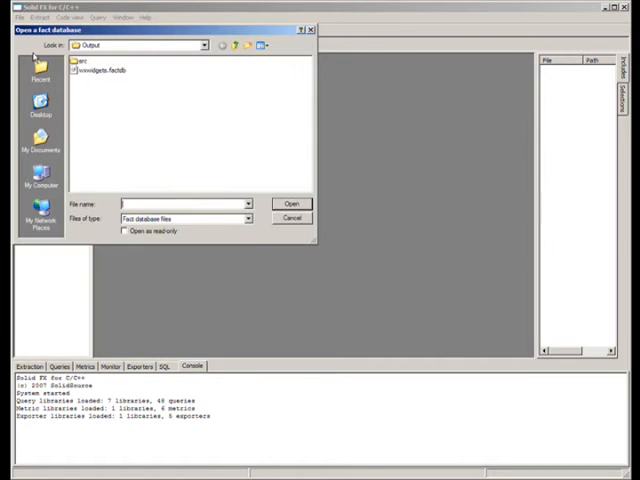
left_click(104, 70)
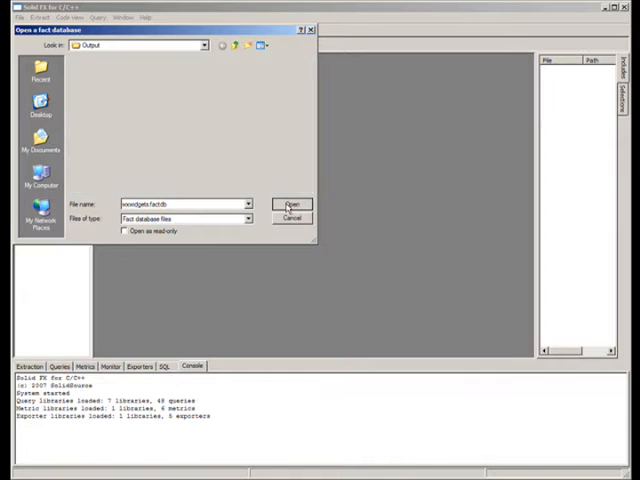
left_click(292, 204)
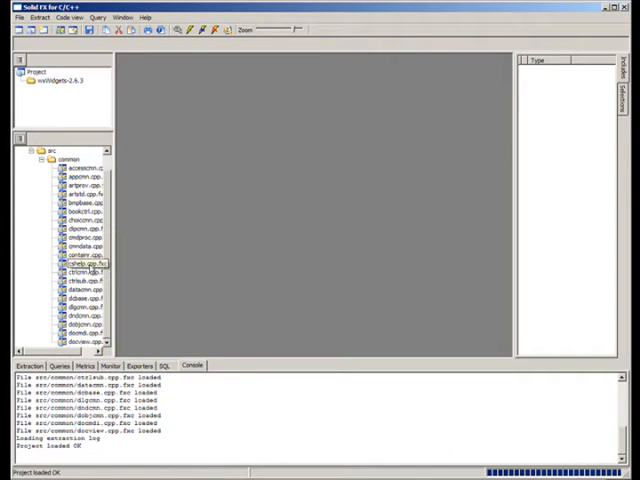
View docview.cpp enlarged and scroll through its source code
double_click(82, 340)
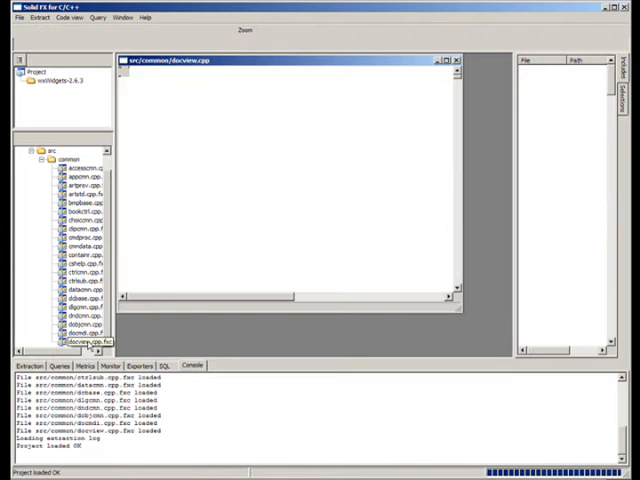
double_click(80, 342)
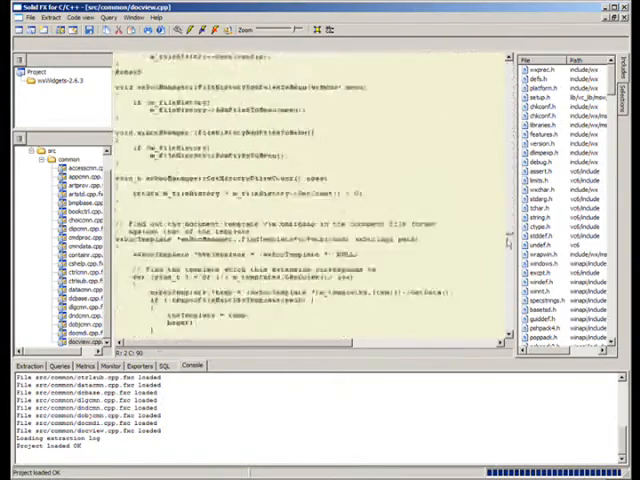
scroll("down", 3)
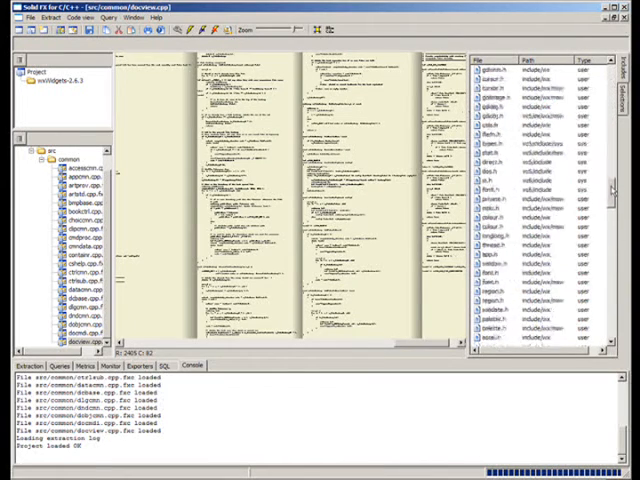
scroll("down", 3)
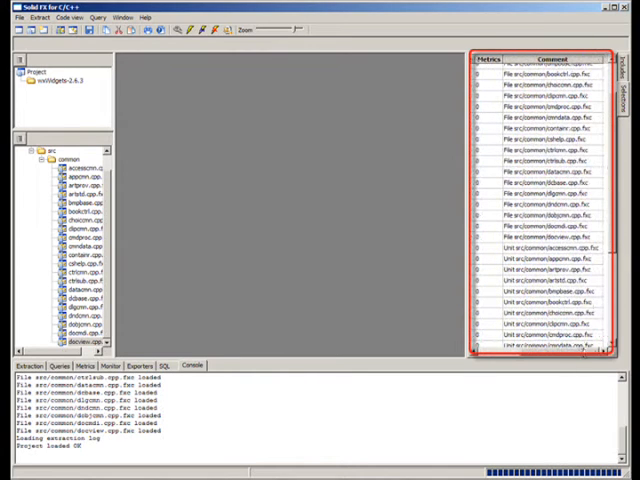
Select the Project row at the bottom of the facts table as analysis scope
scroll("down", 3)
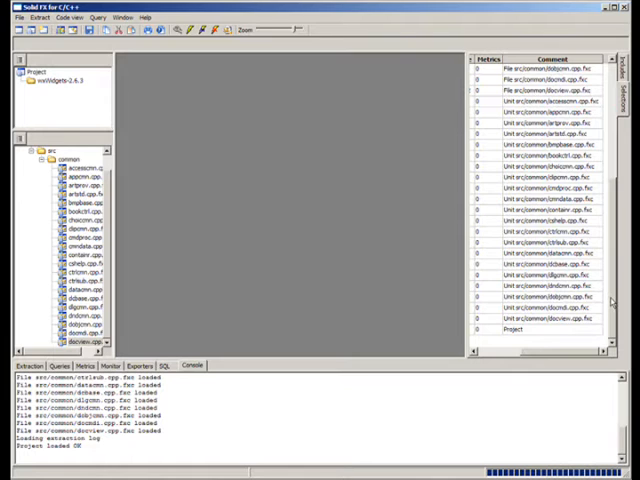
mouse_move(524, 334)
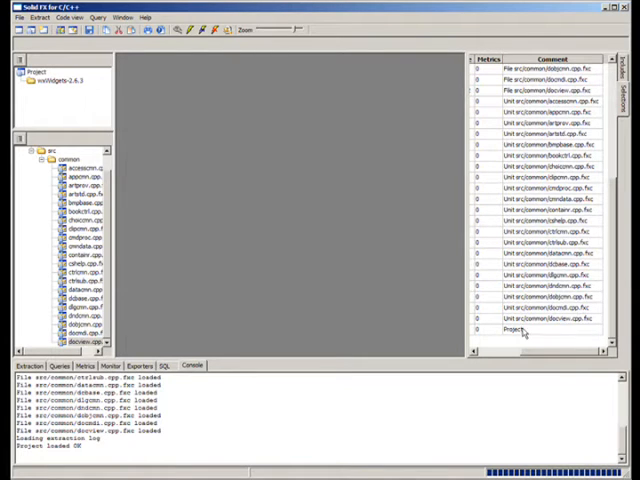
left_click(524, 330)
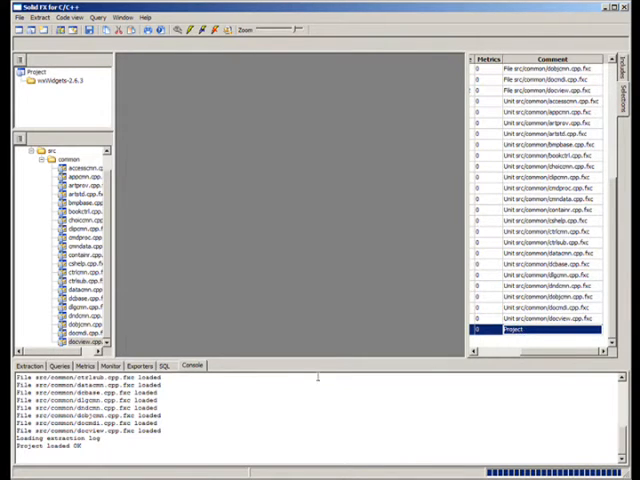
Run the function definitions query on the Project, adding its result row and code view
left_click(104, 364)
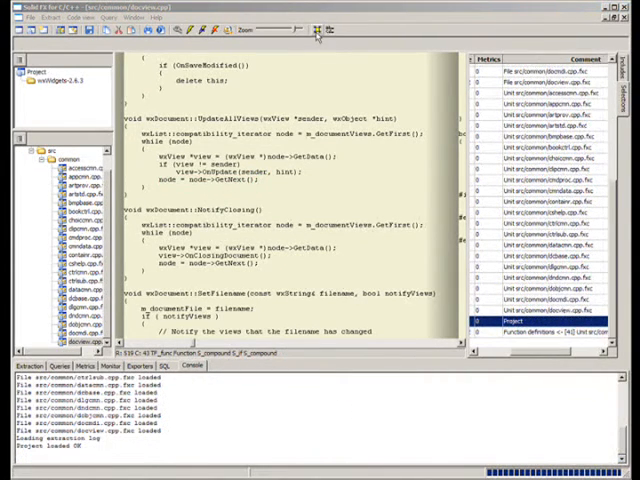
Browse the Queries categories to the function group and select 'Function definitions'
left_click(312, 30)
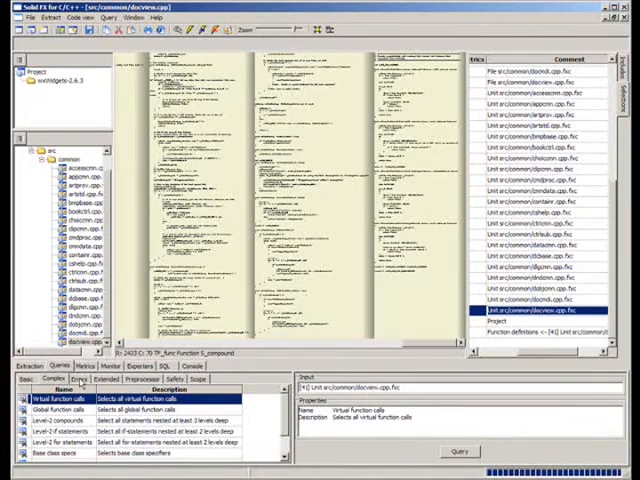
left_click(80, 380)
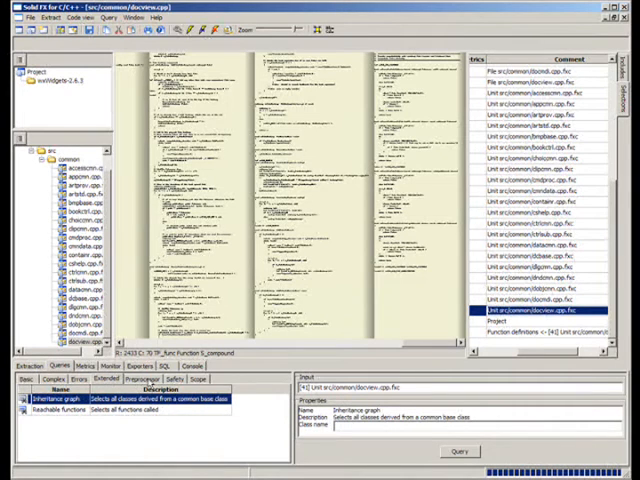
left_click(148, 380)
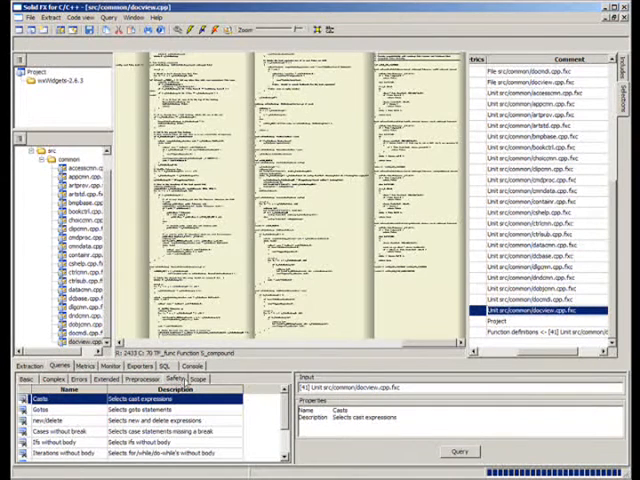
left_click(204, 380)
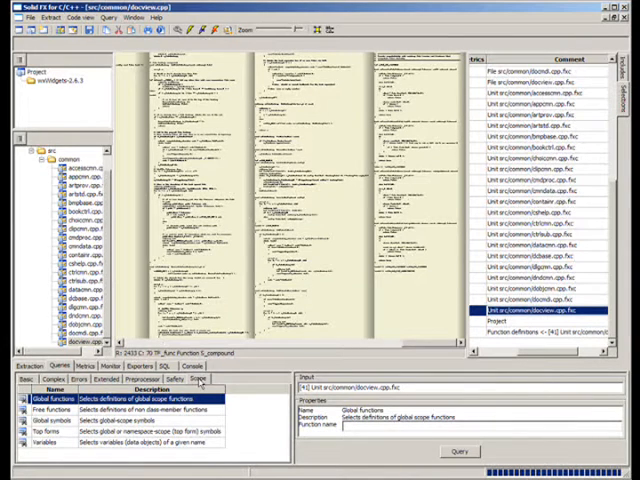
left_click(12, 380)
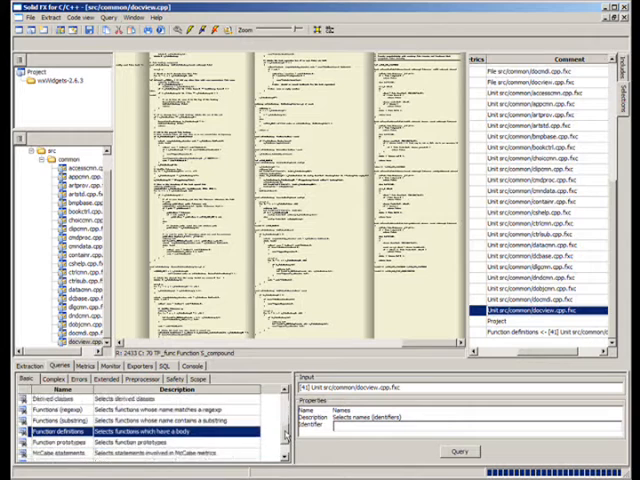
scroll("down", 3)
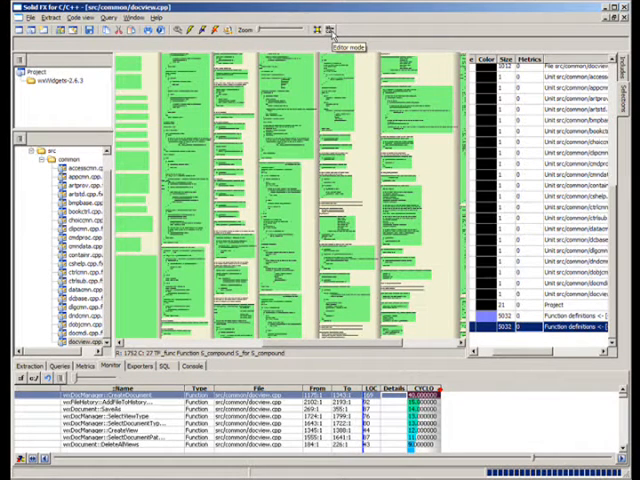
Show the metric results table colouring the found functions' code by metric
left_click(322, 30)
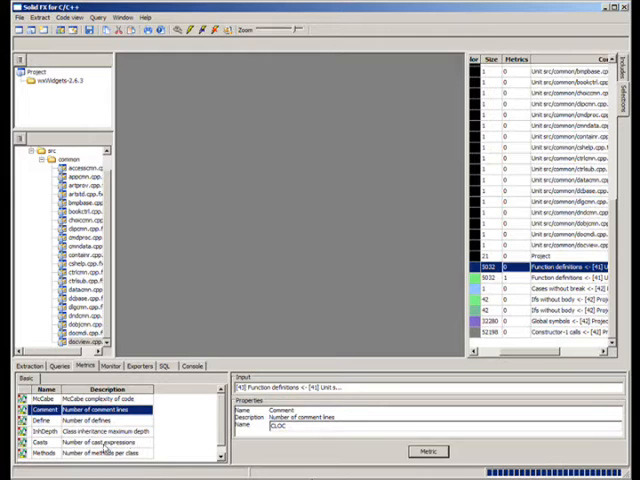
Select the 'Comment' and 'Casts' metrics for the function definitions
left_click(40, 444)
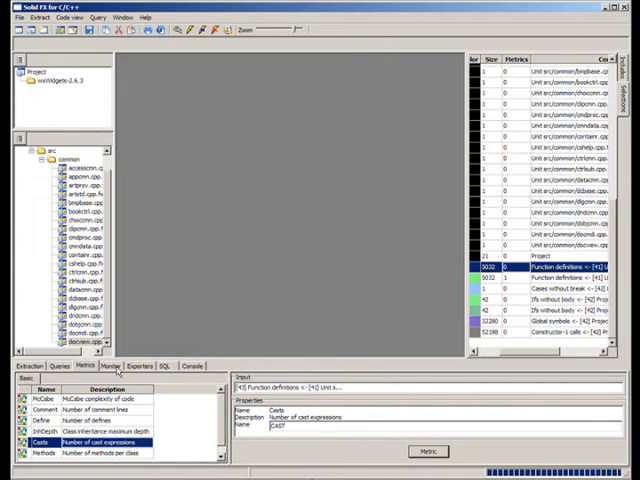
left_click(114, 364)
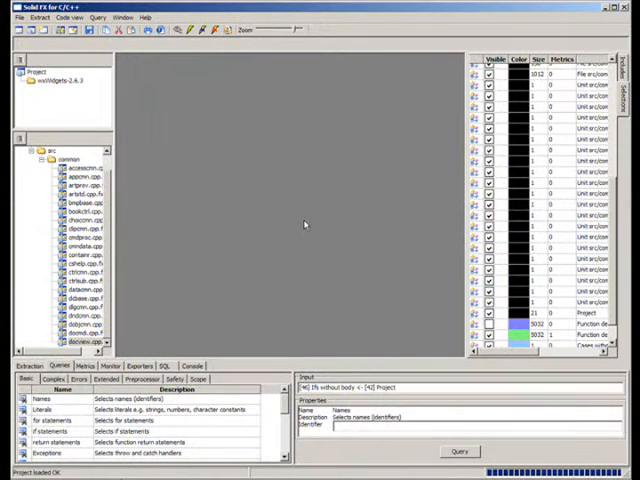
mouse_move(432, 284)
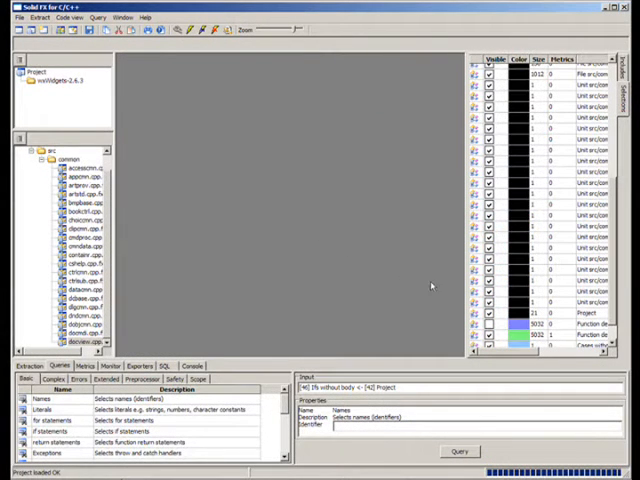
mouse_move(560, 316)
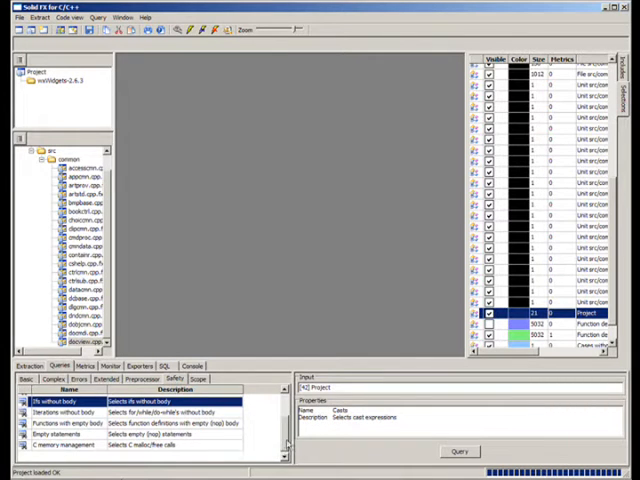
Select the Safety query 'Ifs without body'
scroll("down", 3)
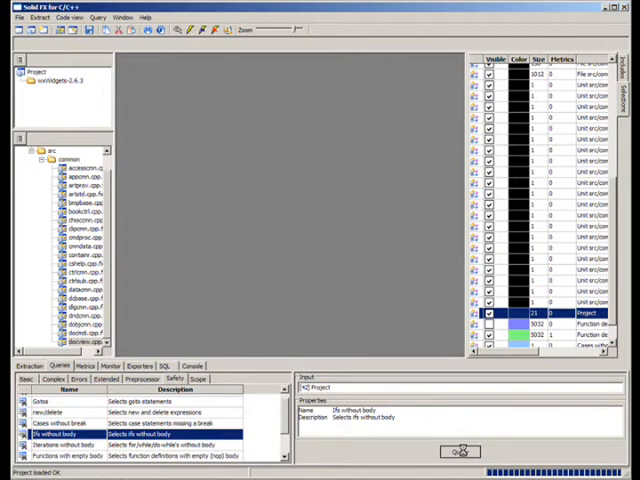
left_click(456, 452)
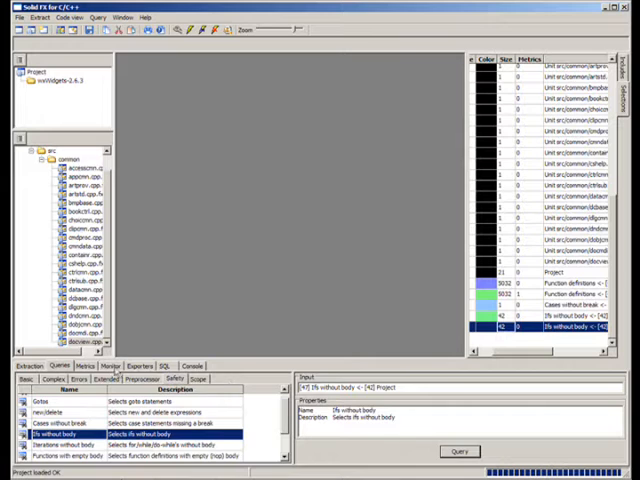
Run the ifs-without-body query with Project as input
left_click(116, 364)
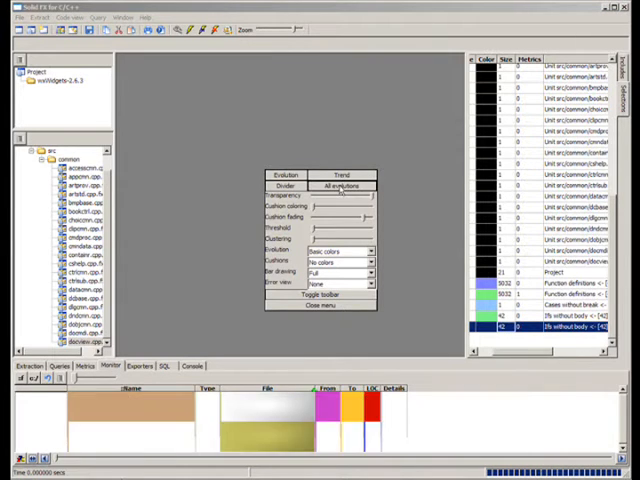
Dismiss the table display settings, leaving the colour-coded results table visible
left_click(324, 308)
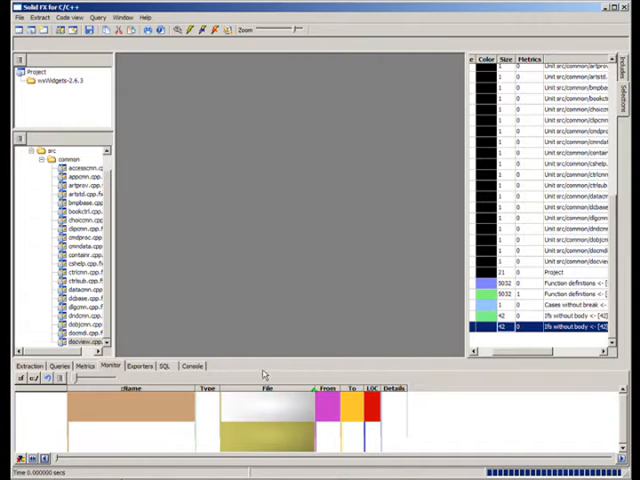